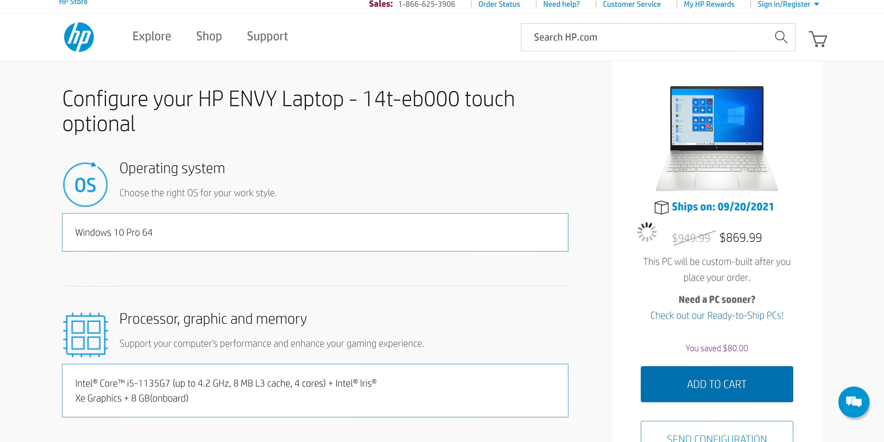
Scroll down the MSI Clutch GM41 Lightweight Wireless product overview page
{"action": "scroll", "scroll_direction": "down", "scroll_amount": 3}
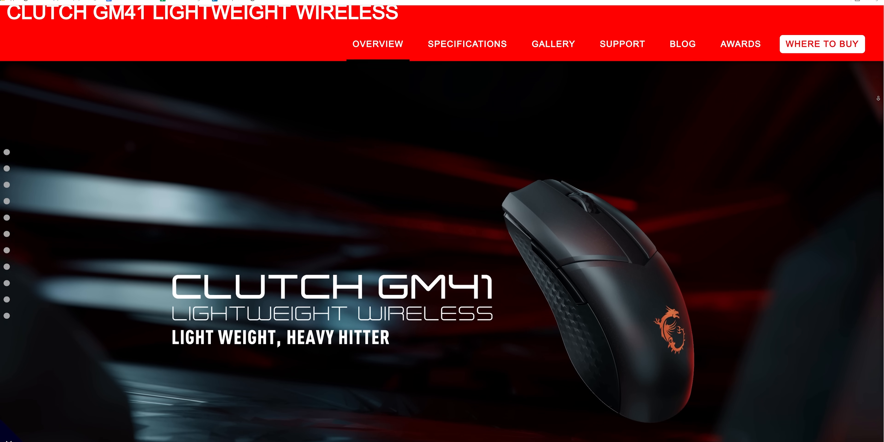
{"action": "scroll", "scroll_direction": "down", "scroll_amount": 3}
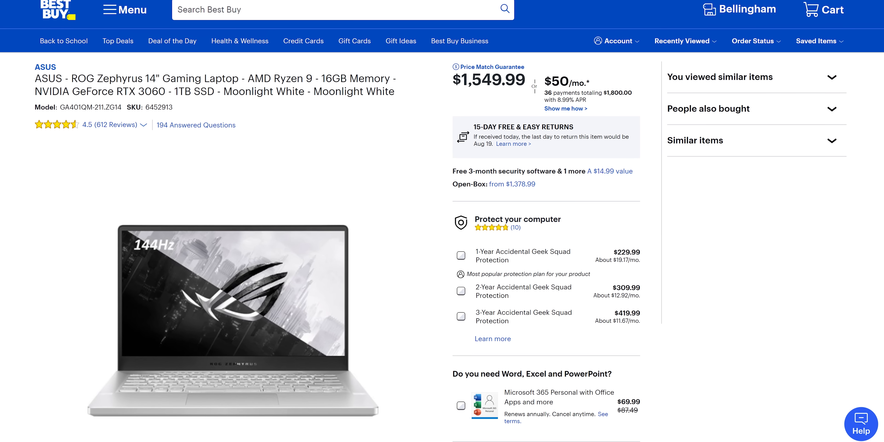
Scroll through the six videos of the 'Buying A Gaming Laptop in 2021' playlist
{"action": "scroll", "scroll_direction": "down", "scroll_amount": 3}
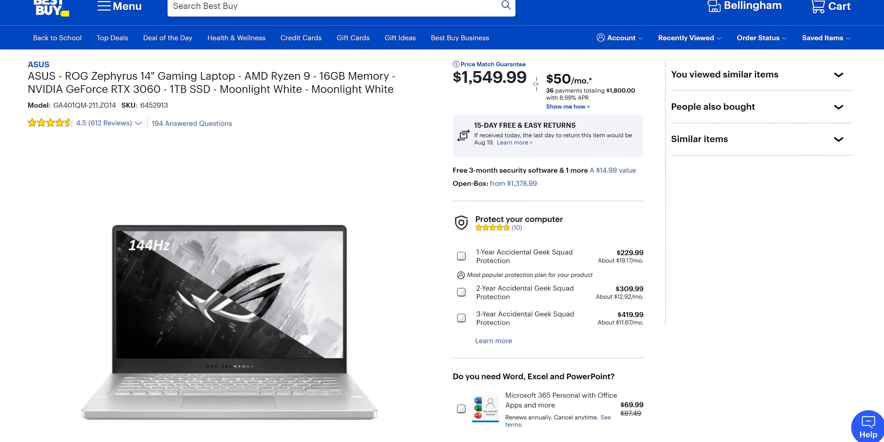
{"action": "scroll", "scroll_direction": "down", "scroll_amount": 3}
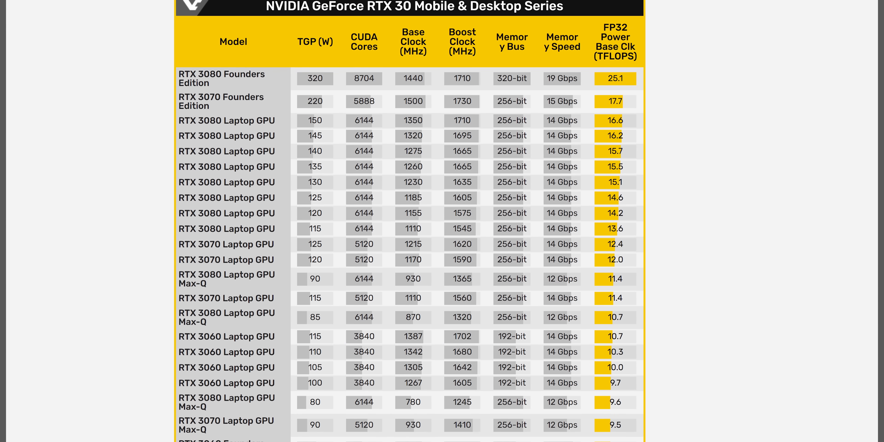
{"action": "scroll", "scroll_direction": "down", "scroll_amount": 3}
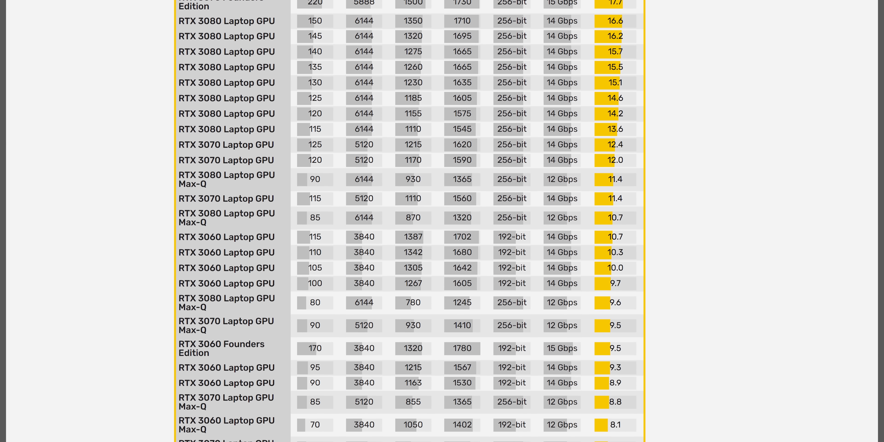
{"action": "scroll", "scroll_direction": "down", "scroll_amount": 3}
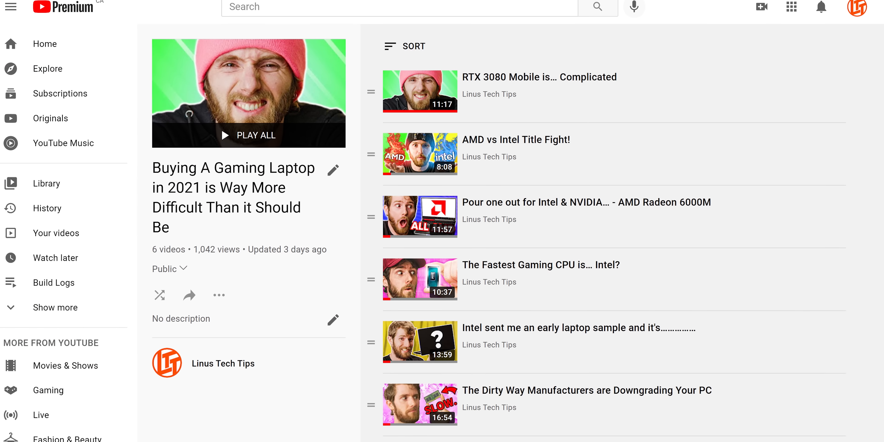
{"action": "scroll", "scroll_direction": "down", "scroll_amount": 3}
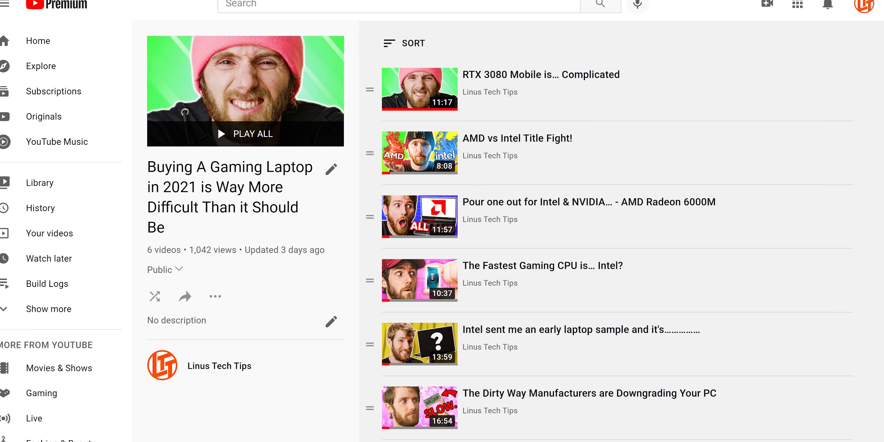
{"action": "scroll", "scroll_direction": "down", "scroll_amount": 3}
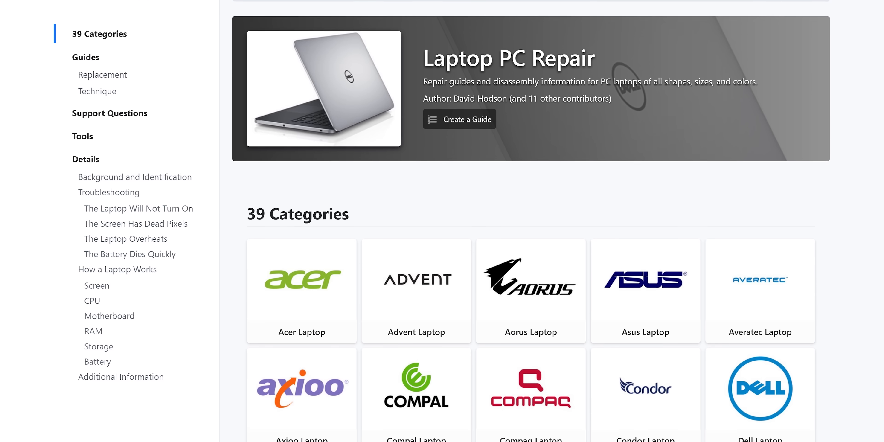
Scroll down iFixit's Laptop PC Repair page to the 39 brand categories grid
{"action": "scroll", "scroll_direction": "down", "scroll_amount": 3}
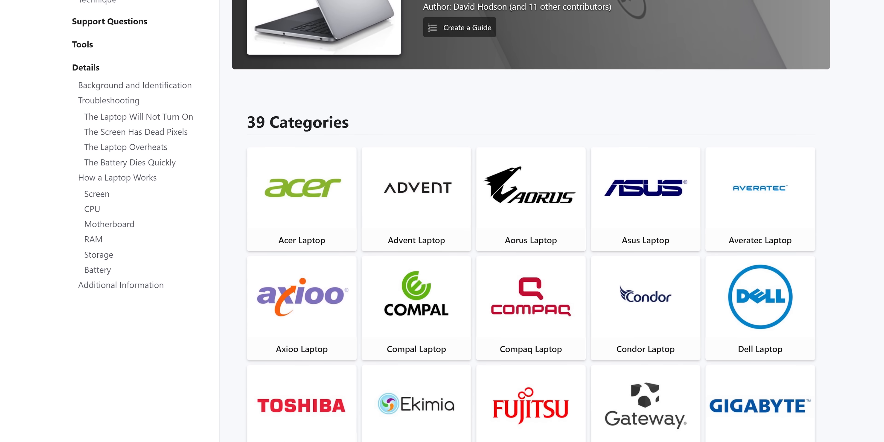
{"action": "scroll", "scroll_direction": "down", "scroll_amount": 3}
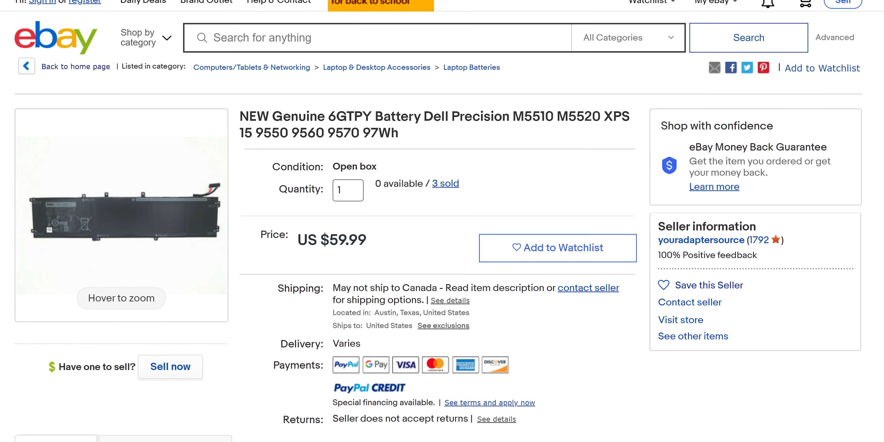
Scroll down the eBay listing details for the Dell 6GTPY 97Wh battery at $59.99
{"action": "scroll", "scroll_direction": "down", "scroll_amount": 3}
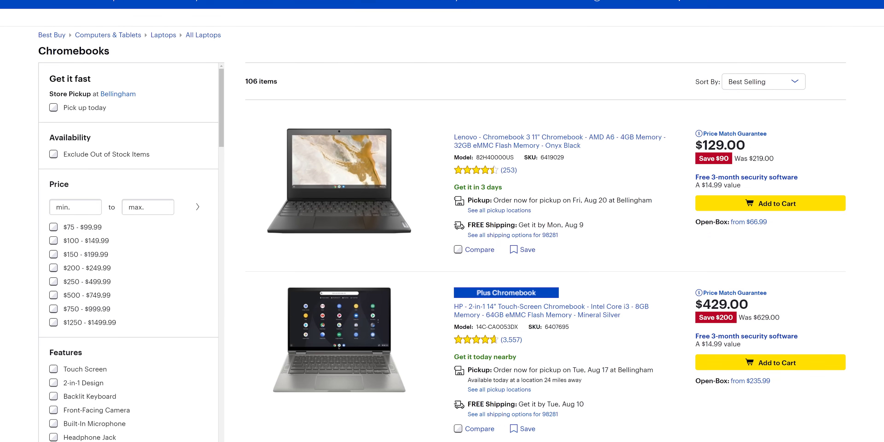
Scroll down the Chromebooks listings past the $129 Lenovo, $429 HP and $229 Samsung models
{"action": "scroll", "scroll_direction": "down", "scroll_amount": 3}
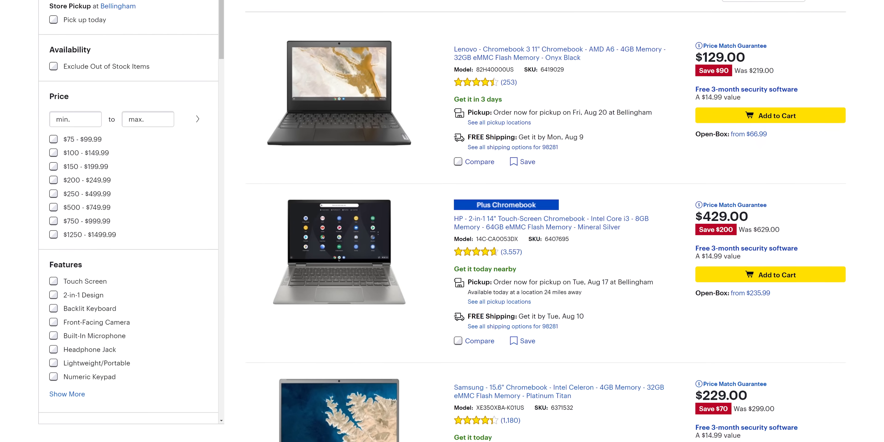
{"action": "scroll", "scroll_direction": "down", "scroll_amount": 3}
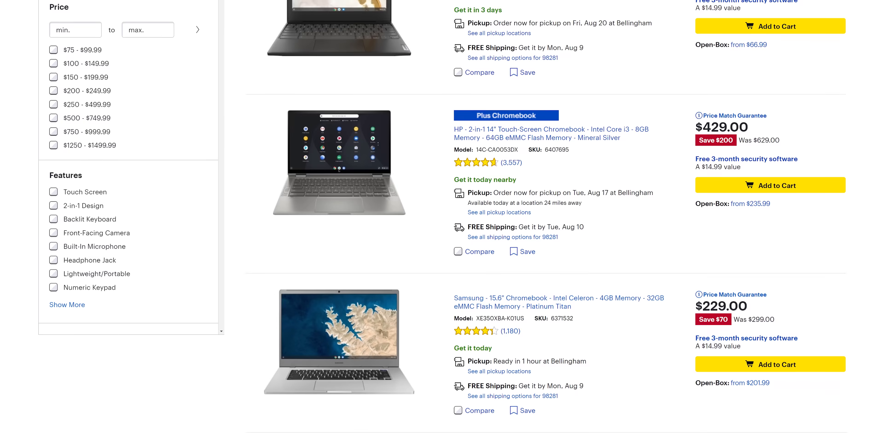
{"action": "scroll", "scroll_direction": "down", "scroll_amount": 3}
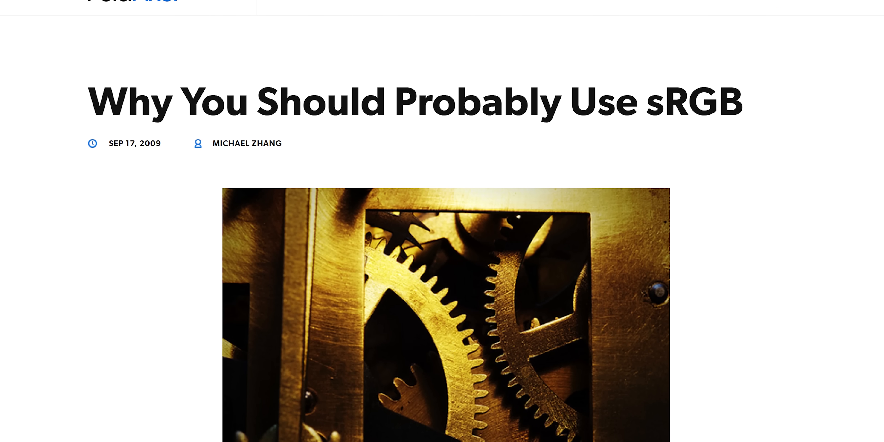
Scroll down through Michael Zhang's 'Why You Should Probably Use sRGB' article
{"action": "scroll", "scroll_direction": "down", "scroll_amount": 3}
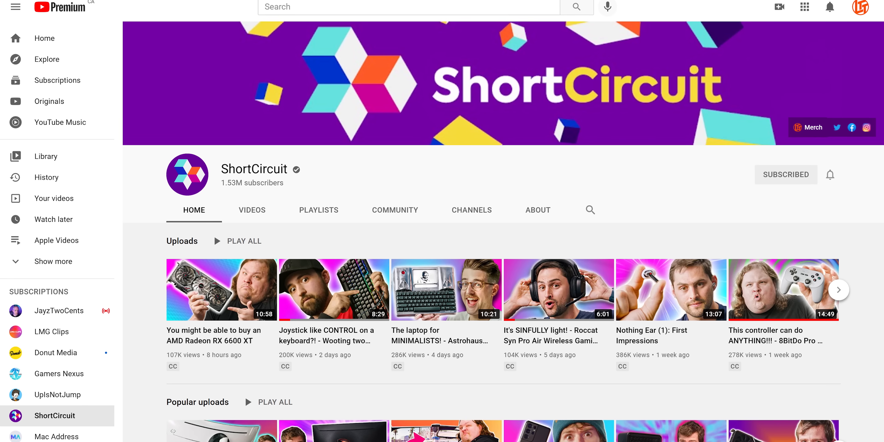
Scroll down the ShortCircuit channel Home tab to its recent uploads
{"action": "scroll", "scroll_direction": "down", "scroll_amount": 3}
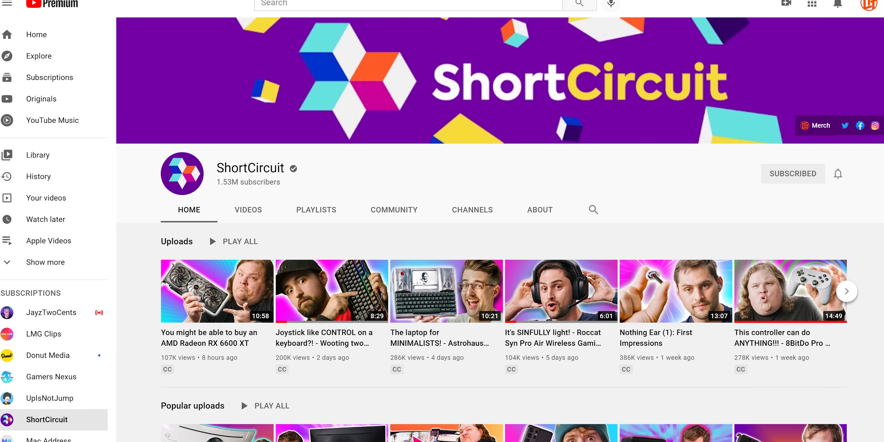
{"action": "scroll", "scroll_direction": "down", "scroll_amount": 3}
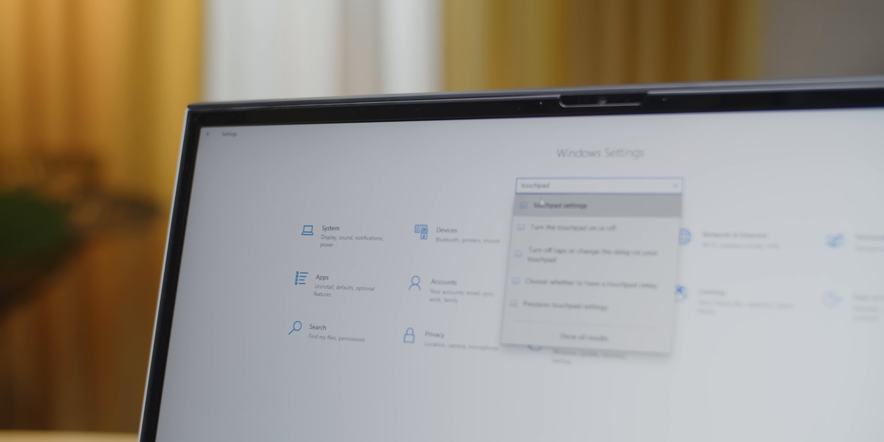
Choose 'Touchpad settings' from the search results to show the Touchpad page
{"action": "left_click", "coordinate": [558, 205]}
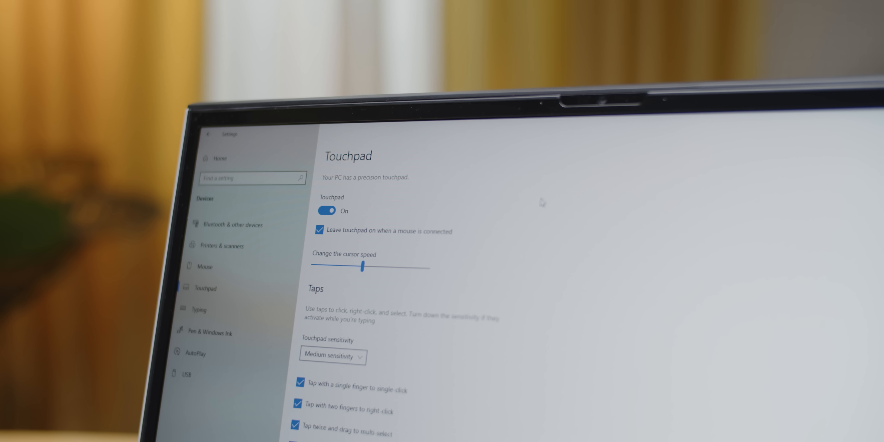